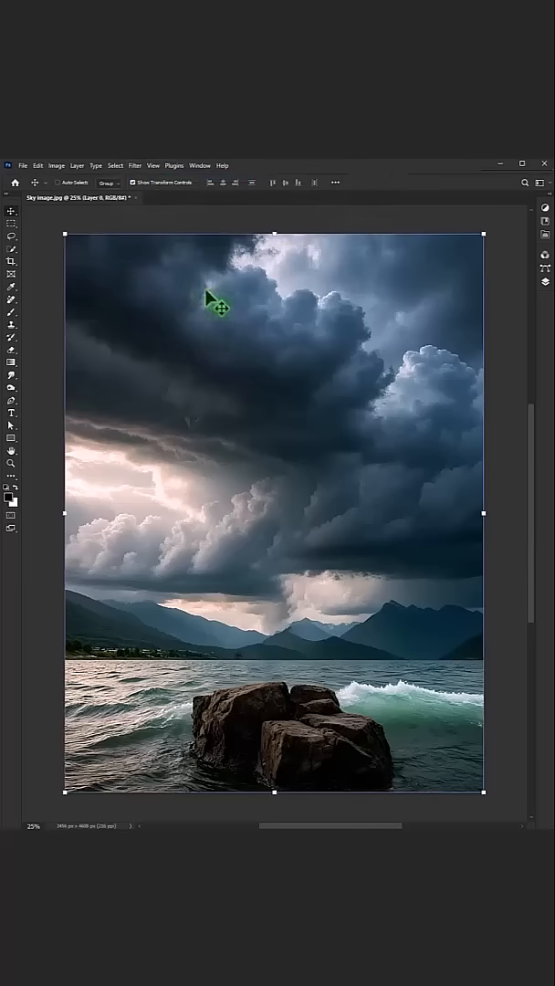
mouse_move(285, 297)
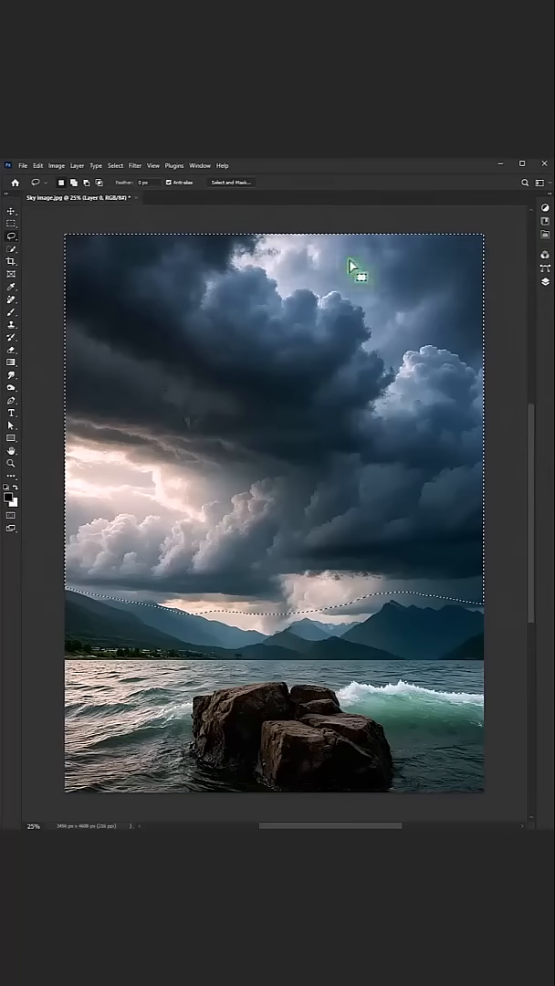
Step: Copy the selected sky onto its own new layer, Layer 1, with Ctrl+J
key(ctrl+j)
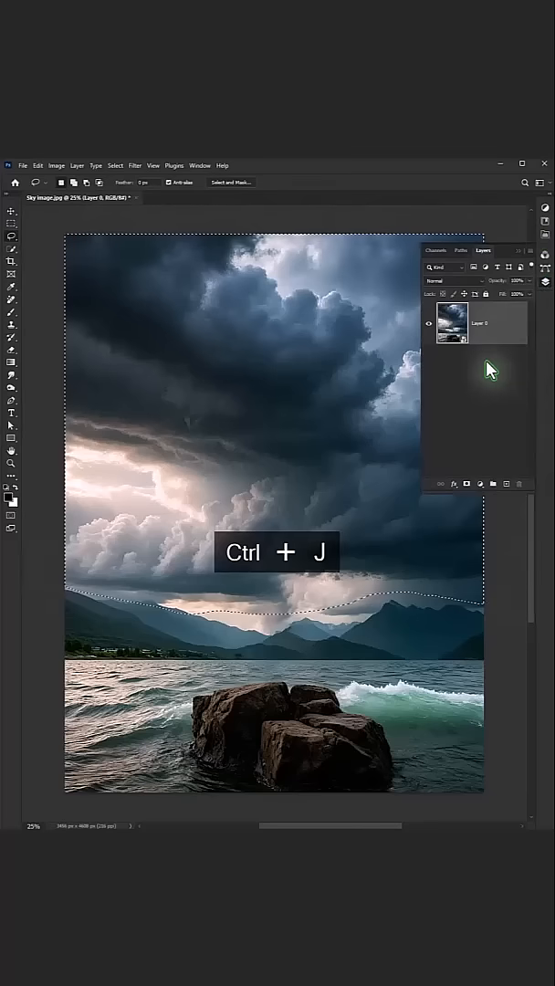
key(ctrl+j)
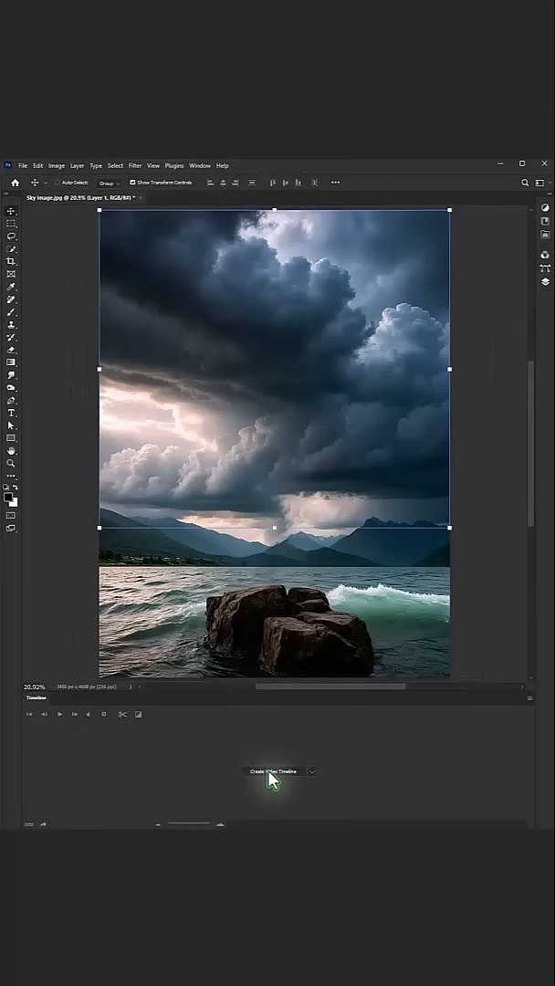
click(276, 771)
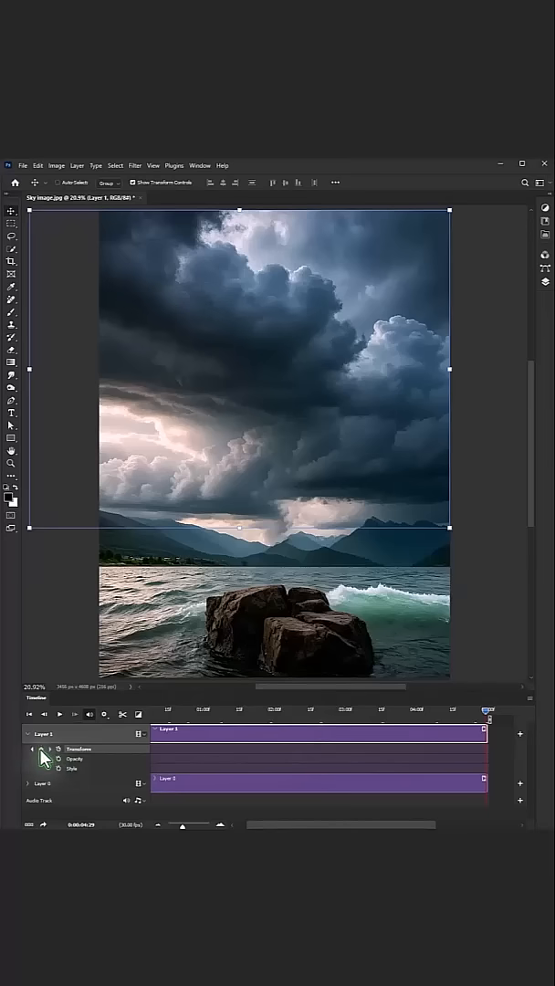
Step: Start a free transform on Layer 1 at the 0:00:04:29 end keyframe
key(ctrl+t)
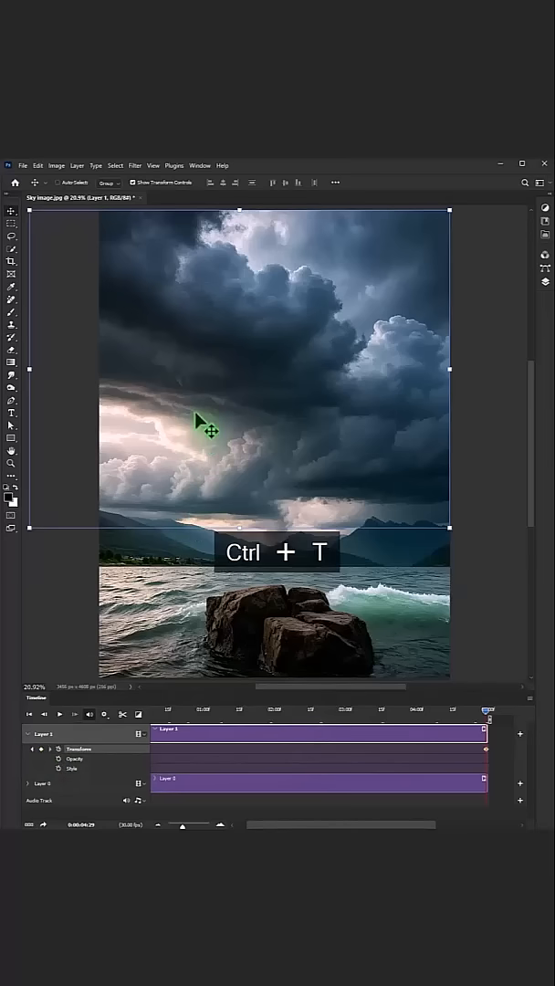
Step: Transform the sky layer into a sideways skew, then head to File for exporting
key(ctrl+t)
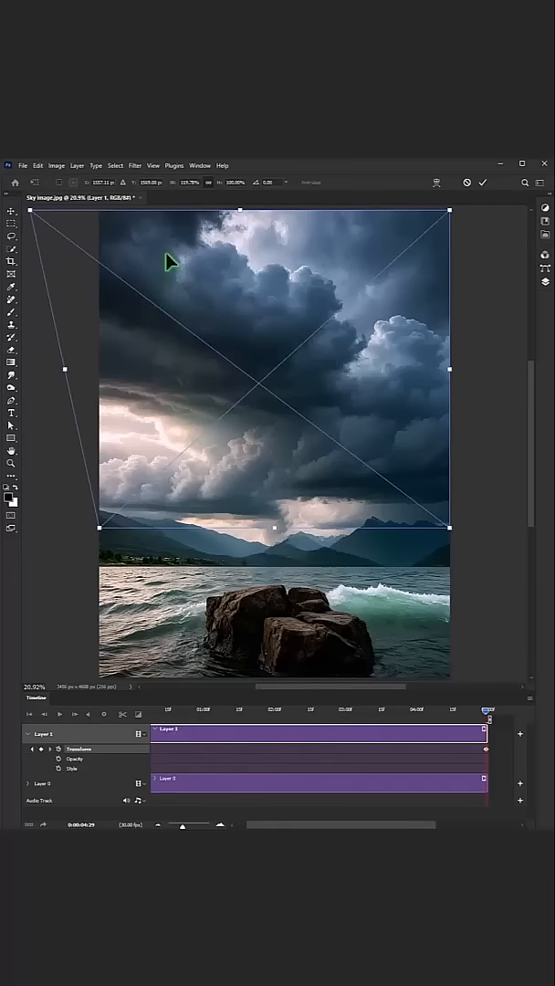
mouse_move(124, 289)
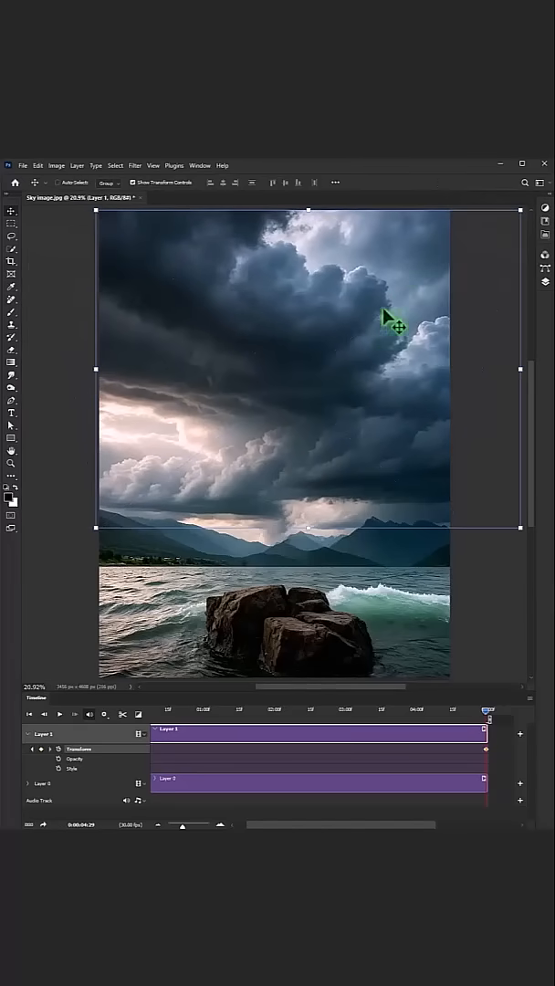
click(22, 165)
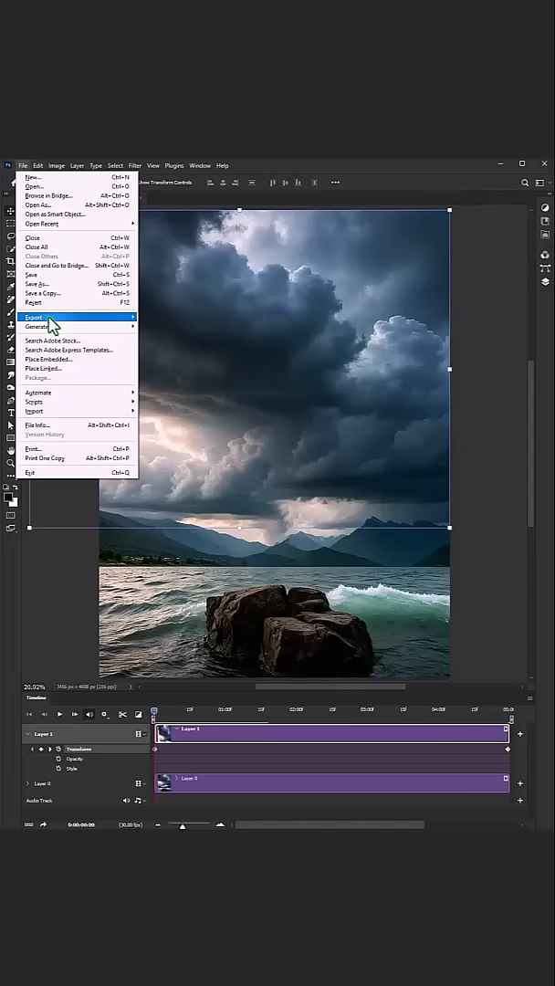